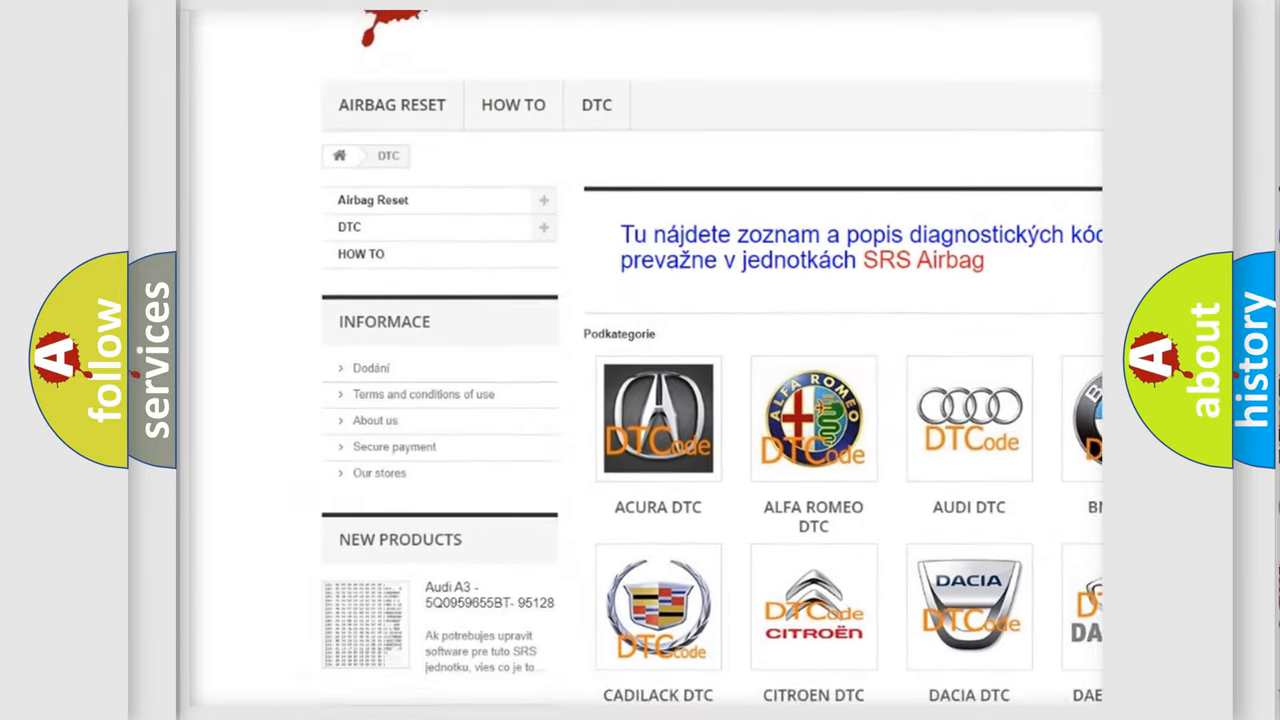
Step: Open the BMW DTC subcategory from the DTC page's brand grid to list its diagnostic codes
{"action": "scroll", "scroll_direction": "down", "scroll_amount": 3}
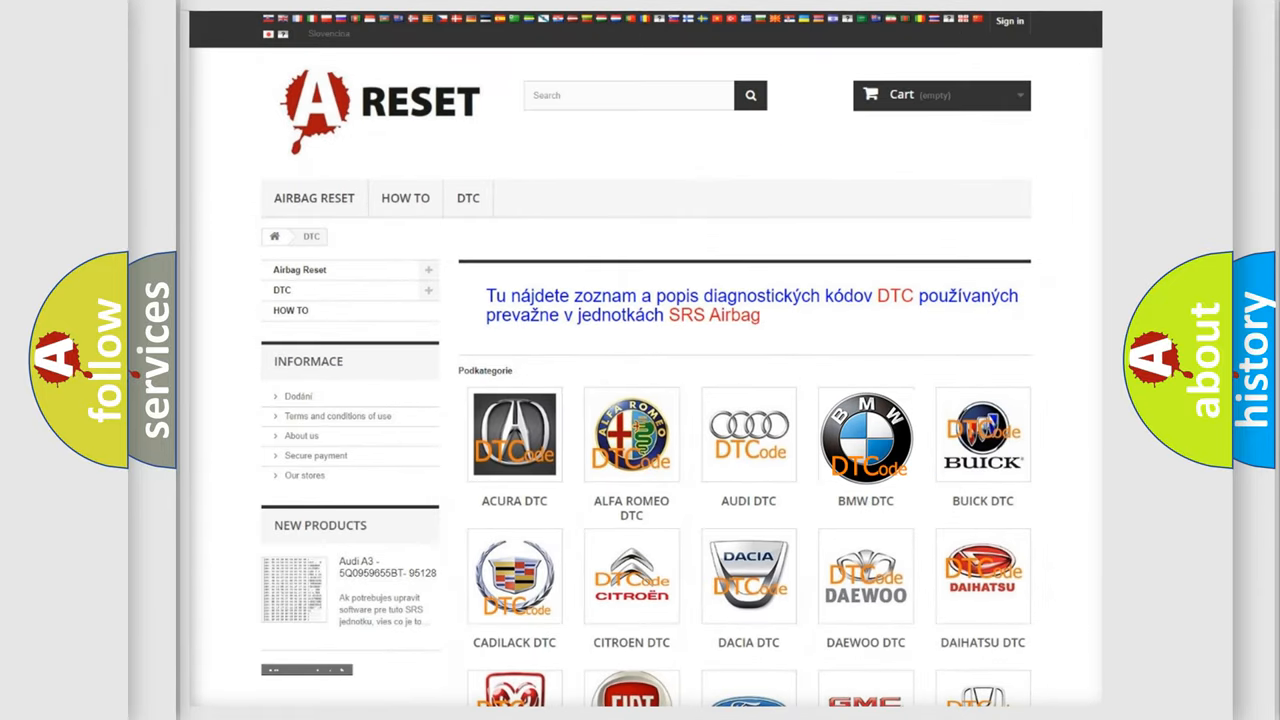
{"action": "left_click", "coordinate": [865, 435]}
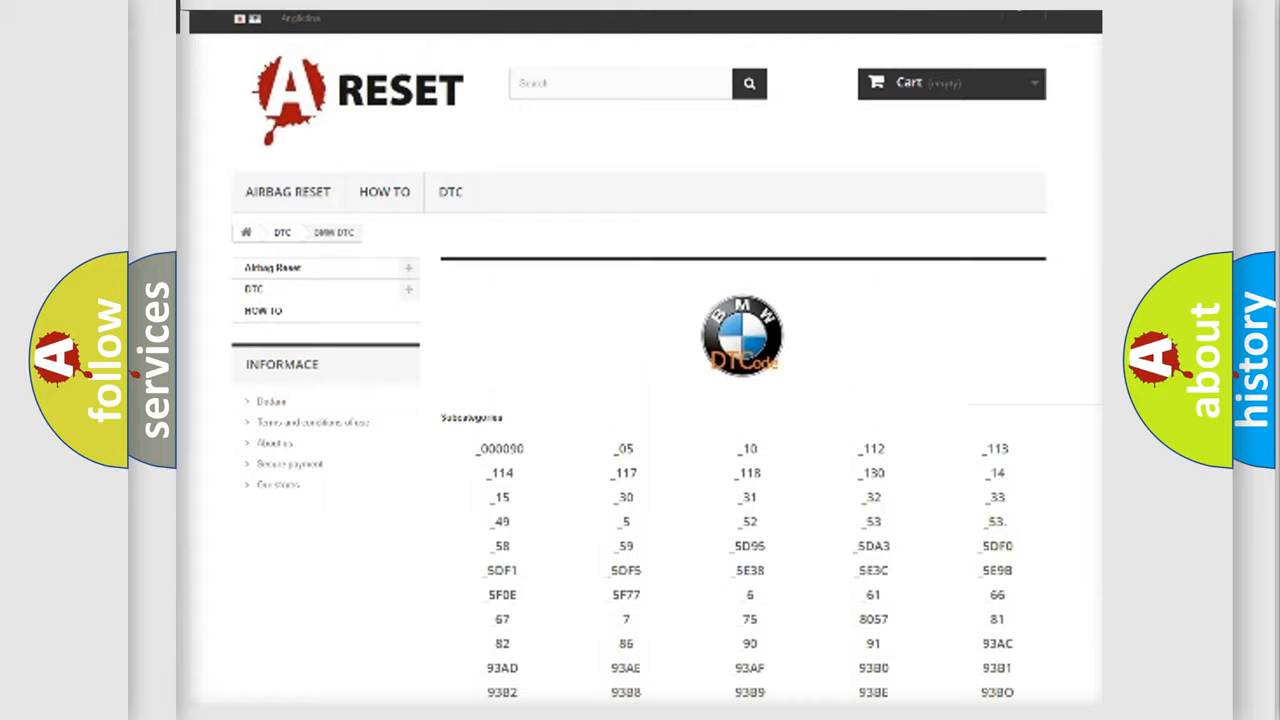